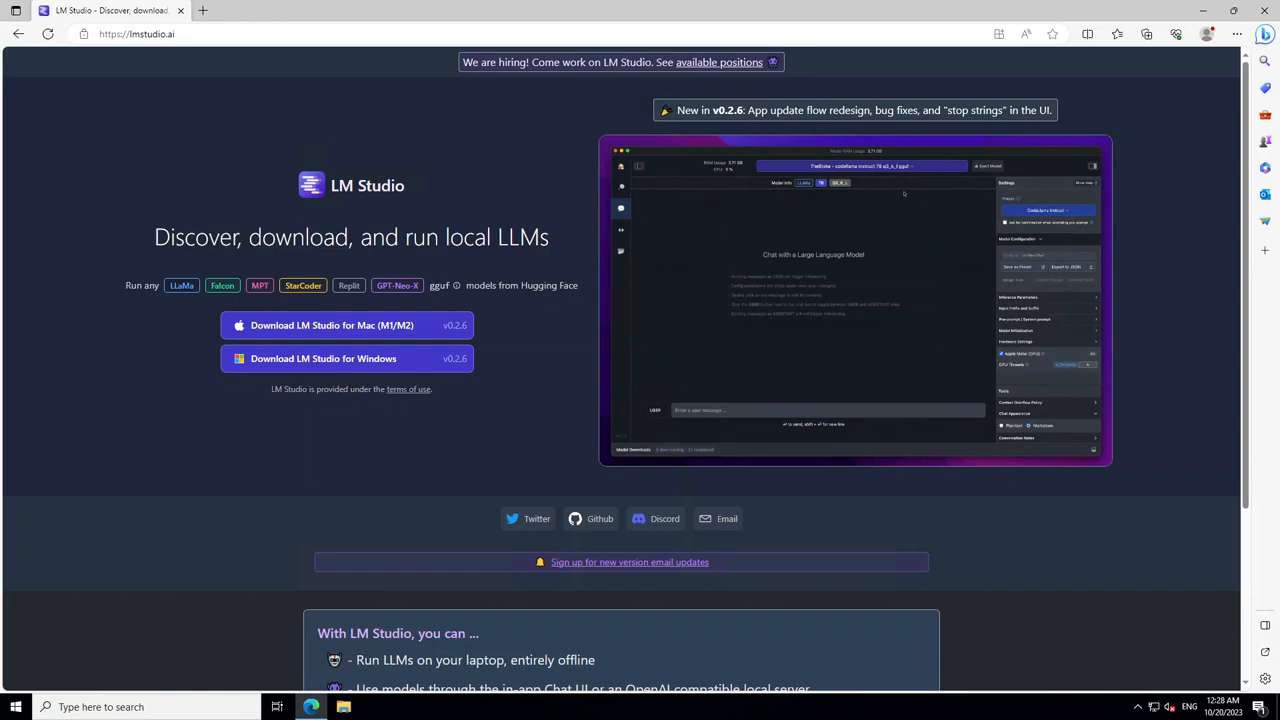
Download LM-Studio-0.2.6-Setup.exe from lmstudio.ai in Edge and launch LM Studio
left_click(347, 358)
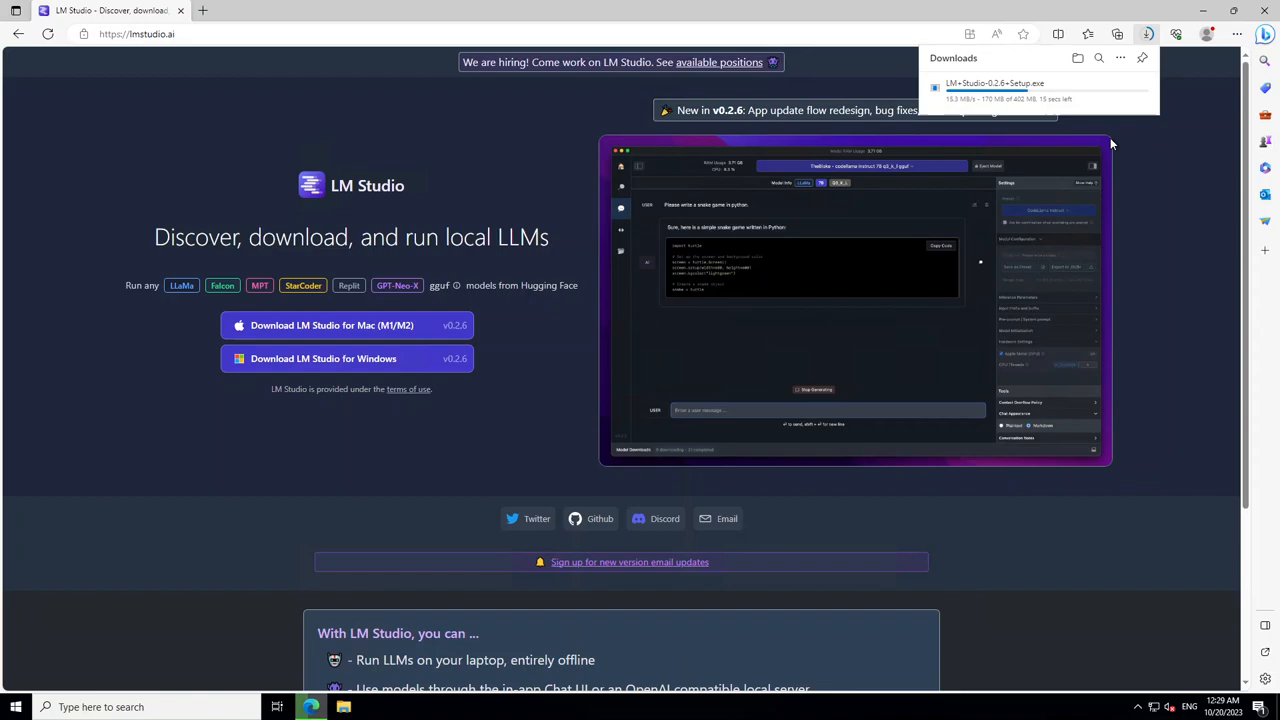
scroll("down", 3)
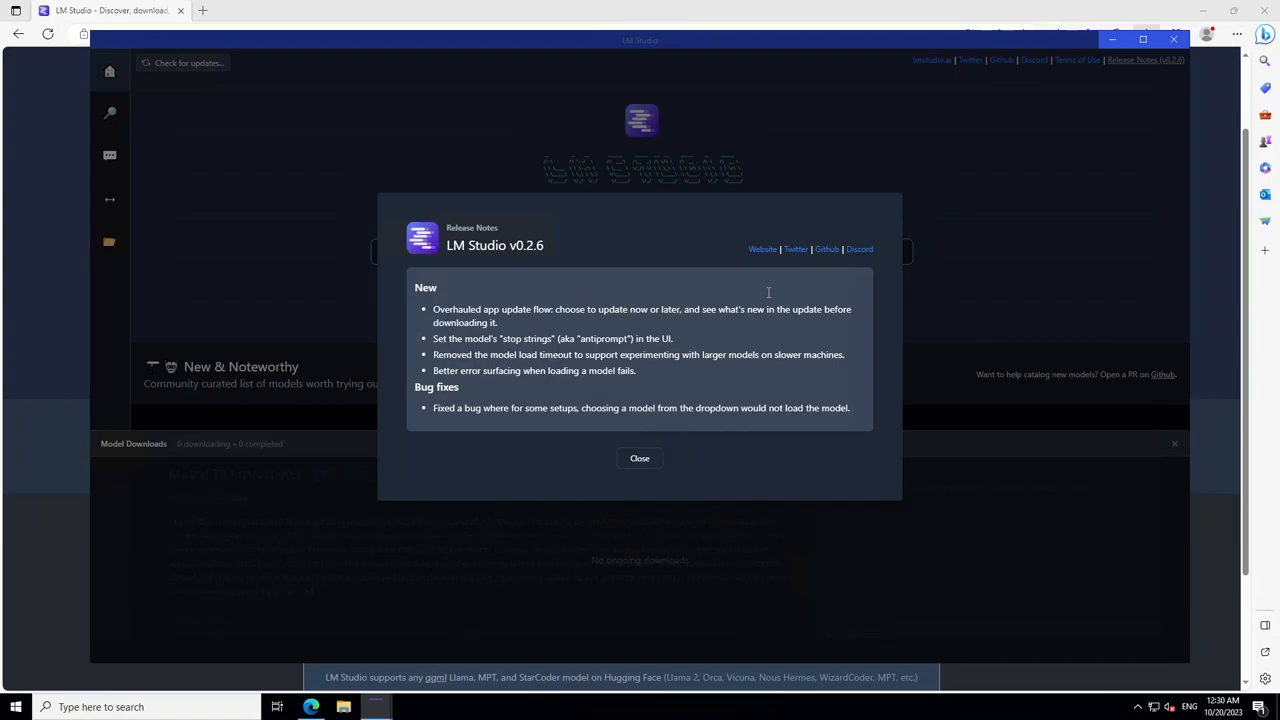
Close the v0.2.6 Release Notes dialog to reach the home screen
left_click(639, 458)
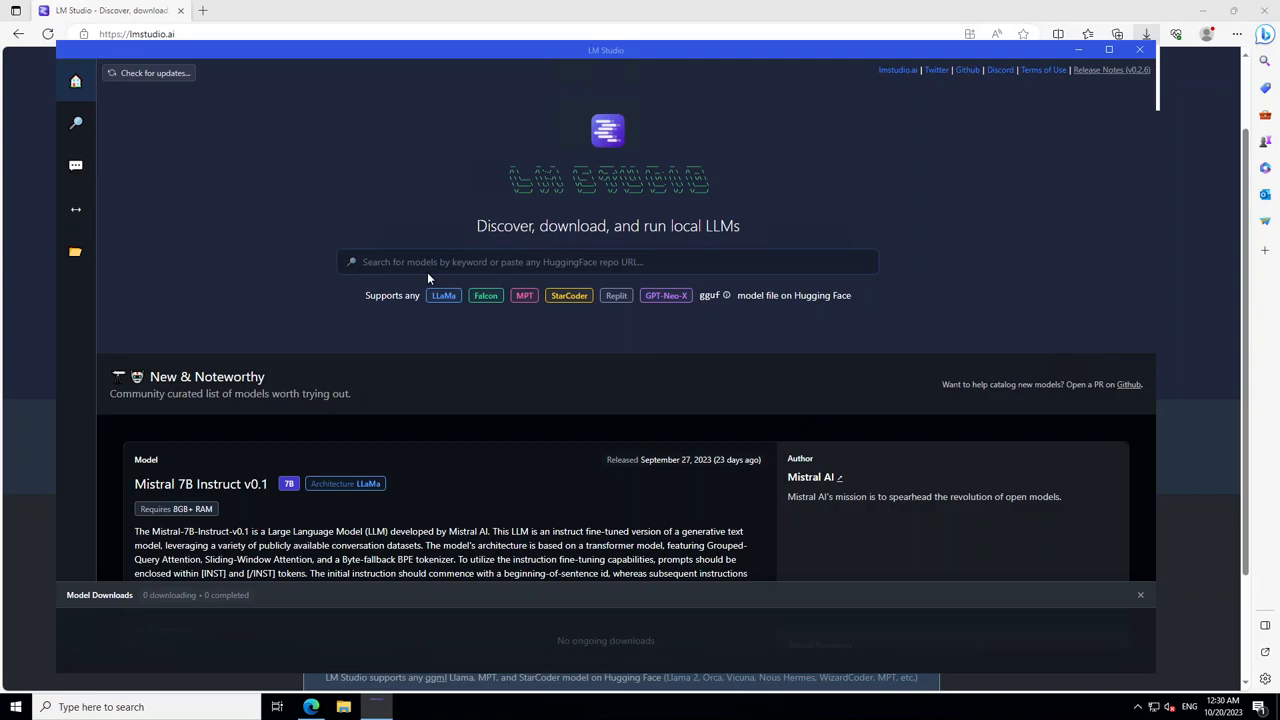
Search the model catalogue for 'mistral' to list GGUF models and quantized files
scroll("down", 3)
type("m")
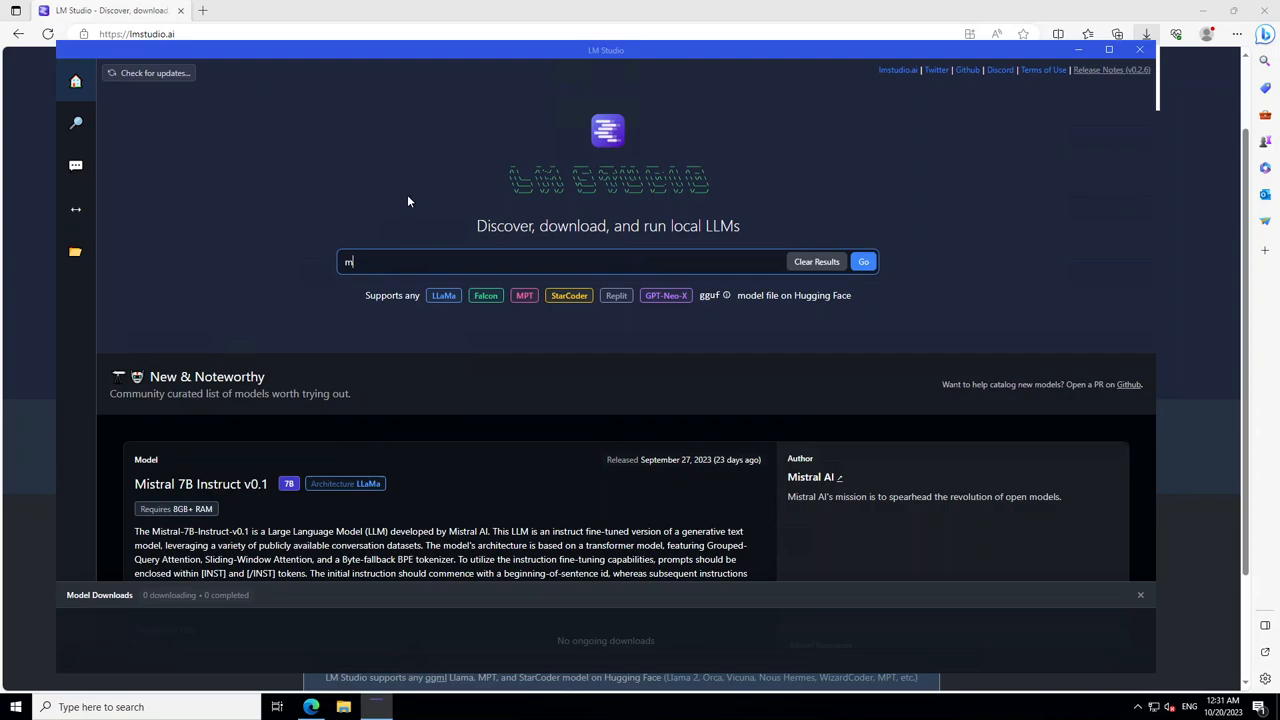
left_click(862, 261)
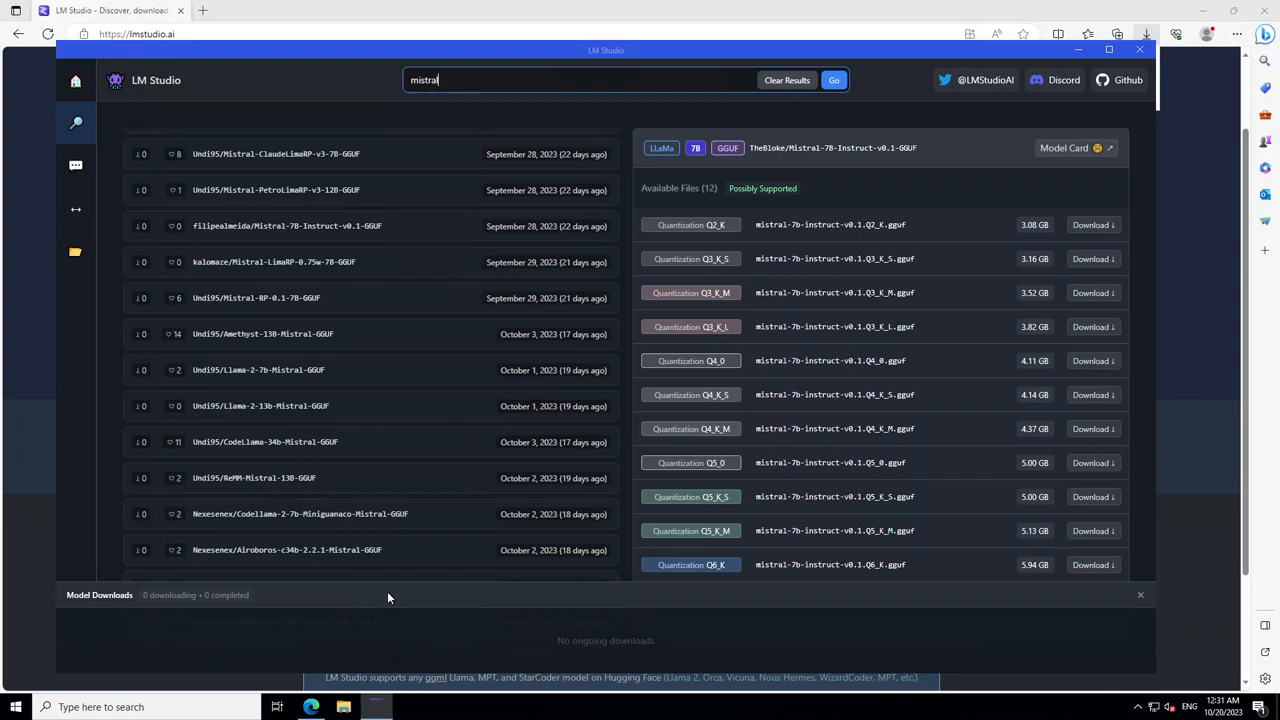
scroll("down", 3)
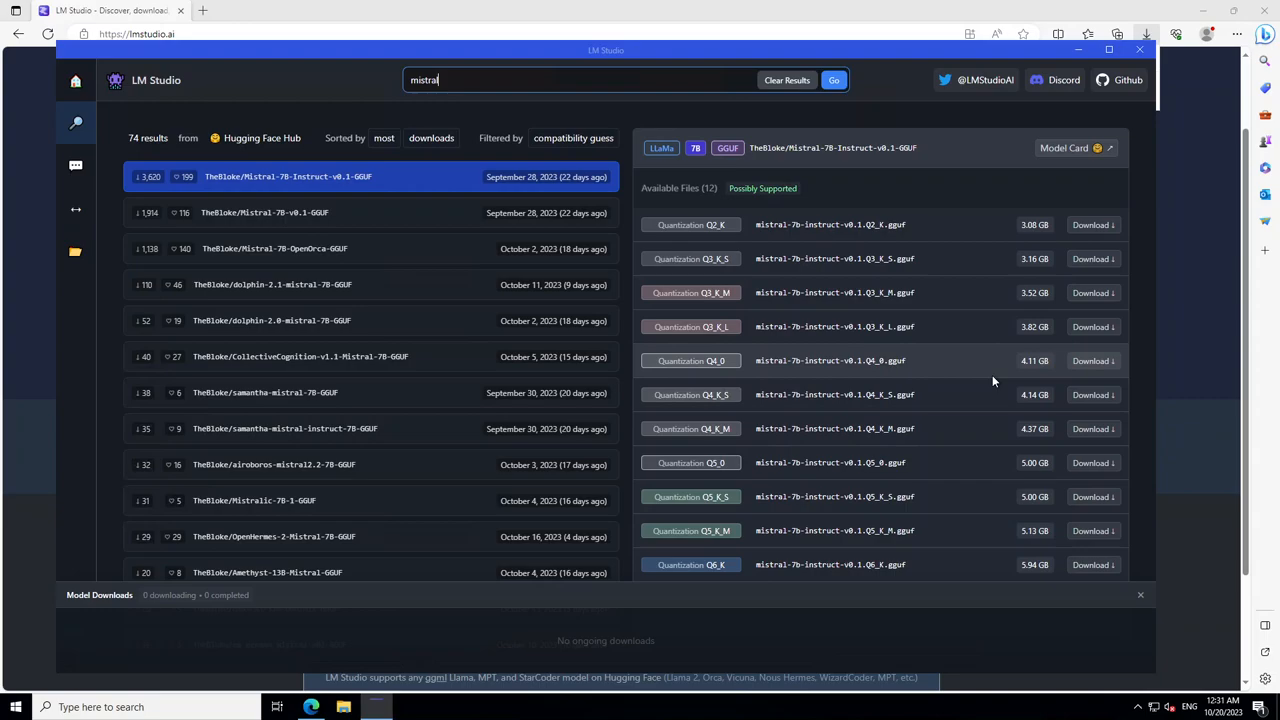
mouse_move(815, 462)
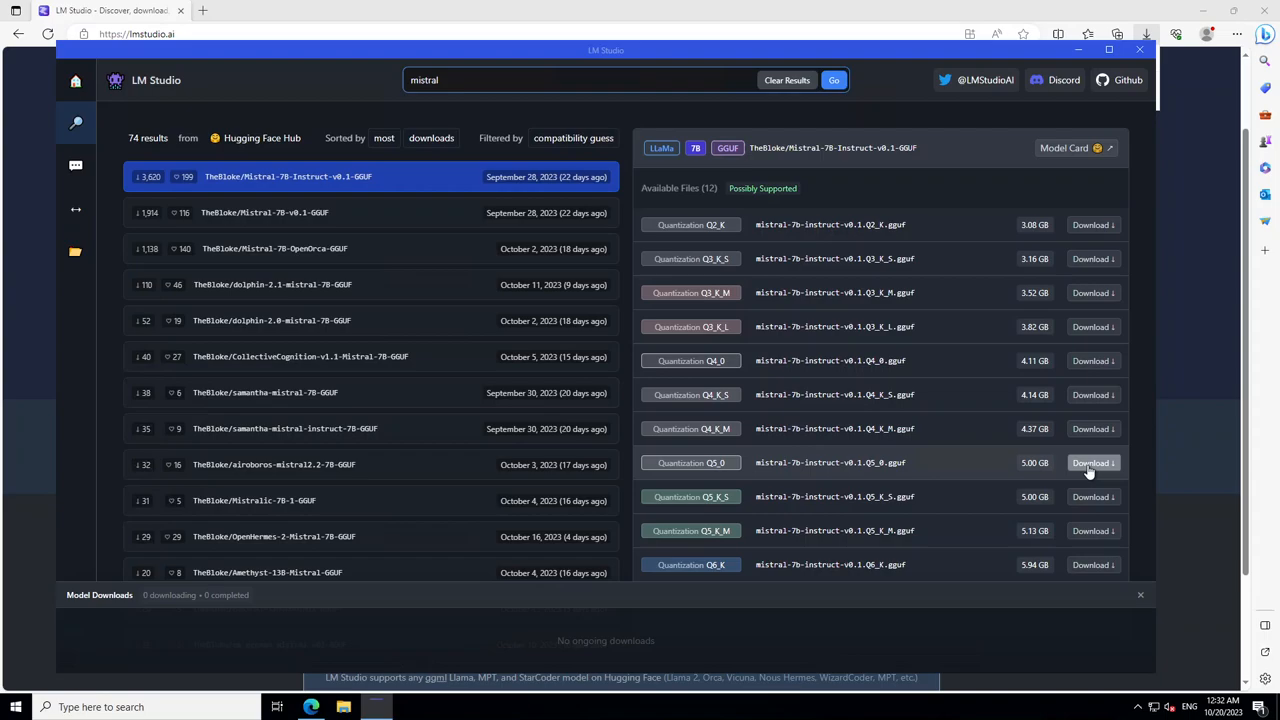
Download mistral-7b-instruct-v0.1.Q5_0.gguf and bring up the AI Chat page
left_click(1090, 462)
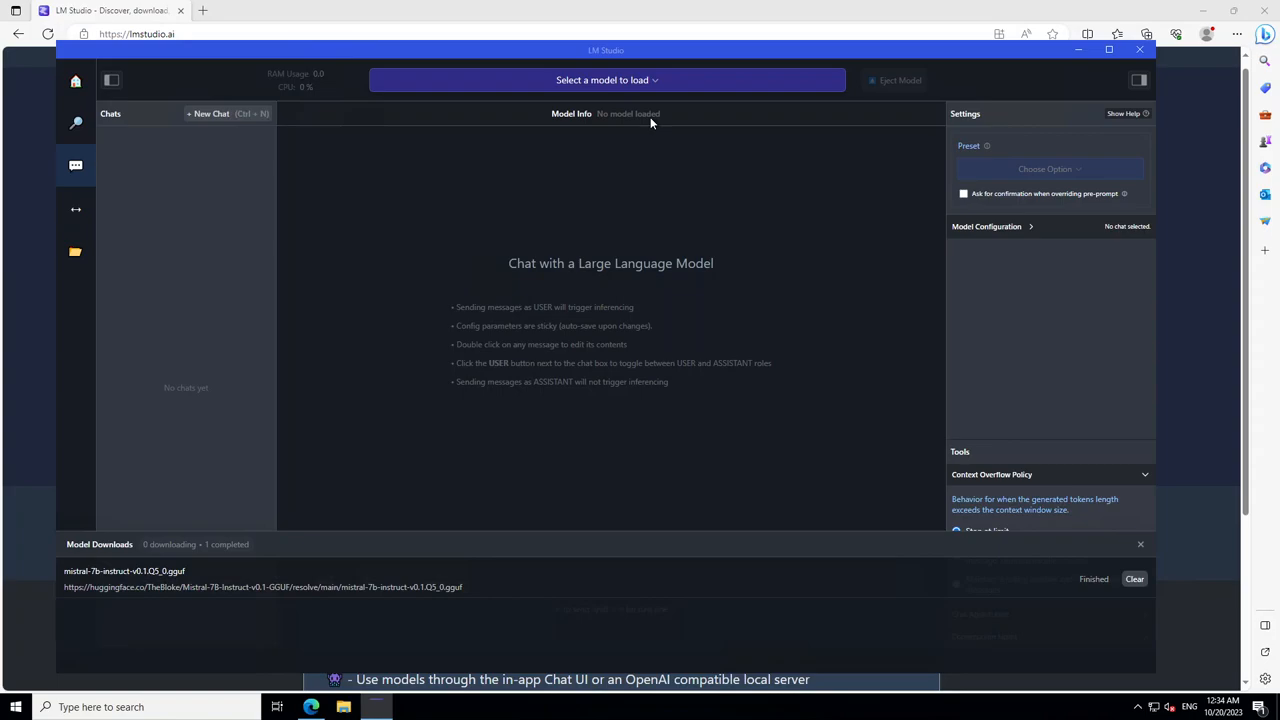
Load TheBloke's Mistral 7B Instruct v0.1 Q5_0 model into an untitled chat
left_click(604, 80)
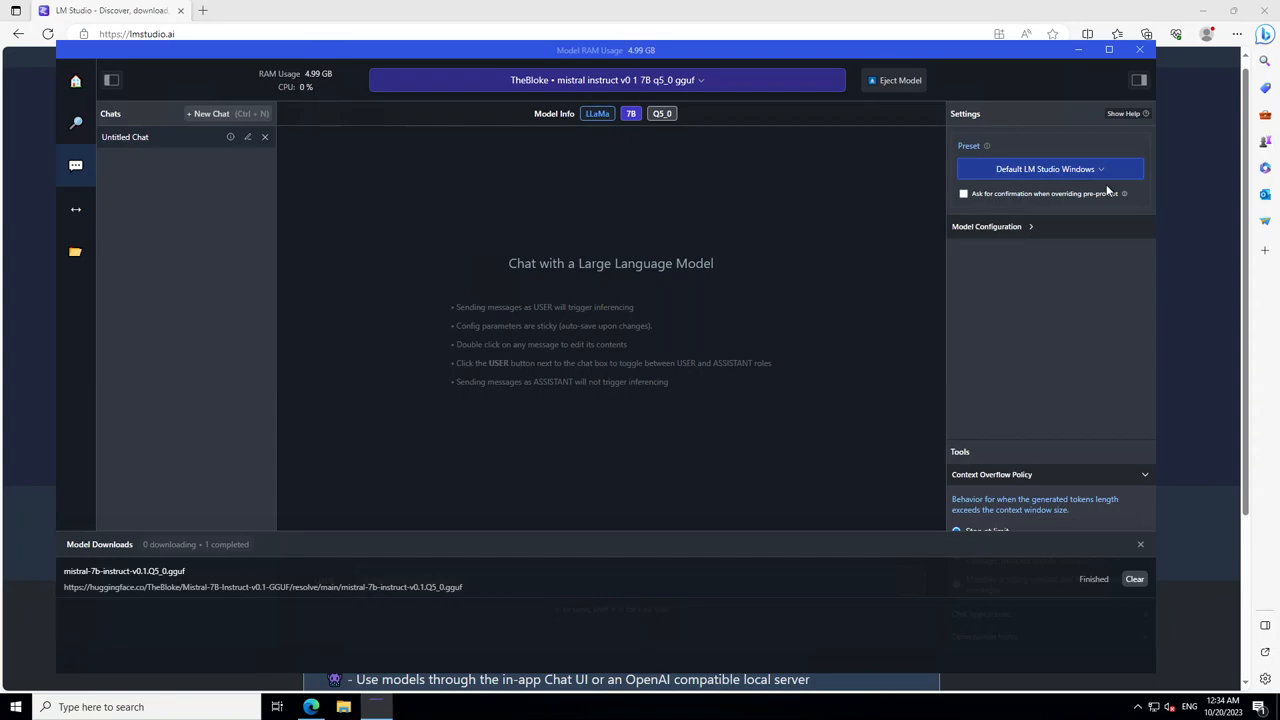
left_click(987, 226)
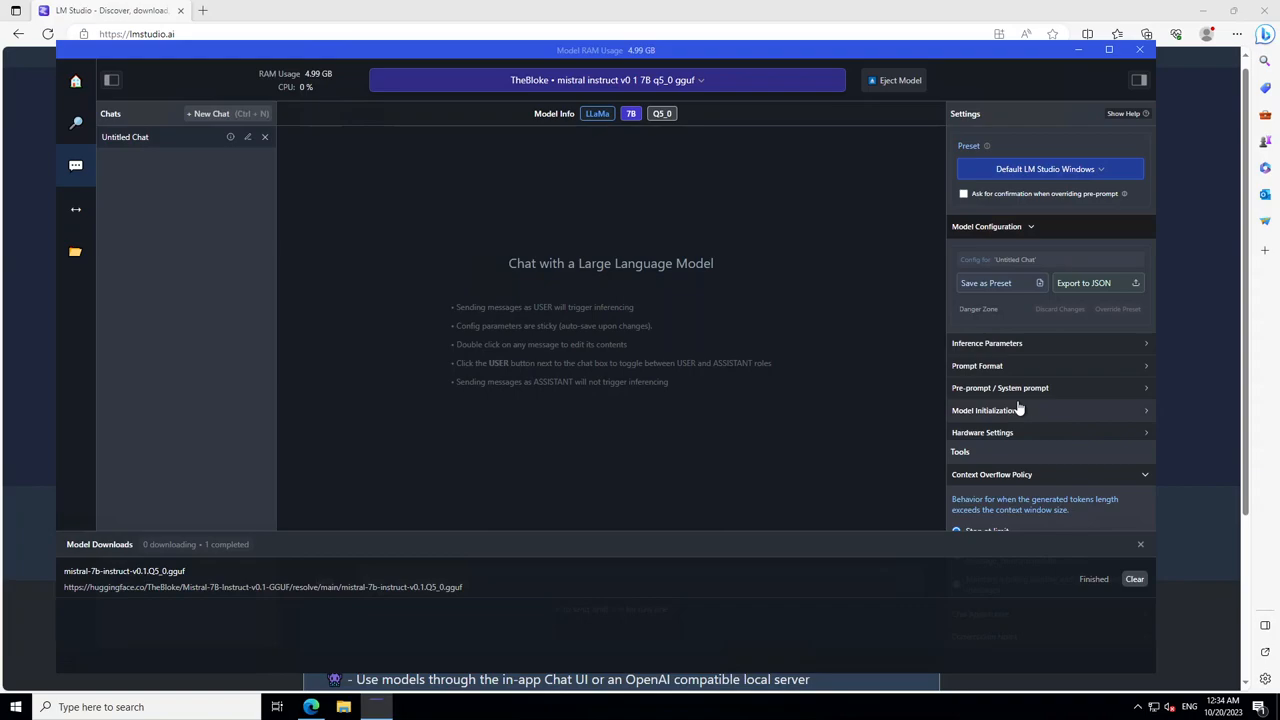
Expand Inference Parameters, Hardware Settings, System Prompt and Prompt Format settings panels
left_click(987, 343)
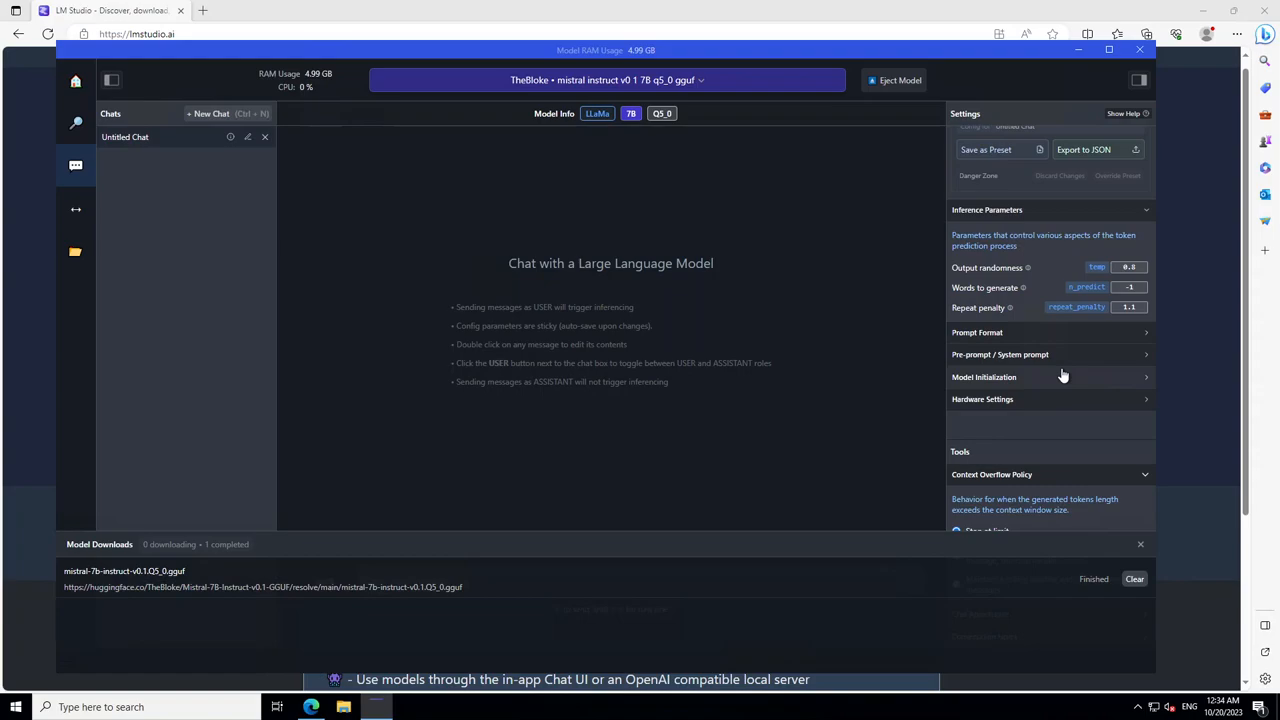
left_click(983, 399)
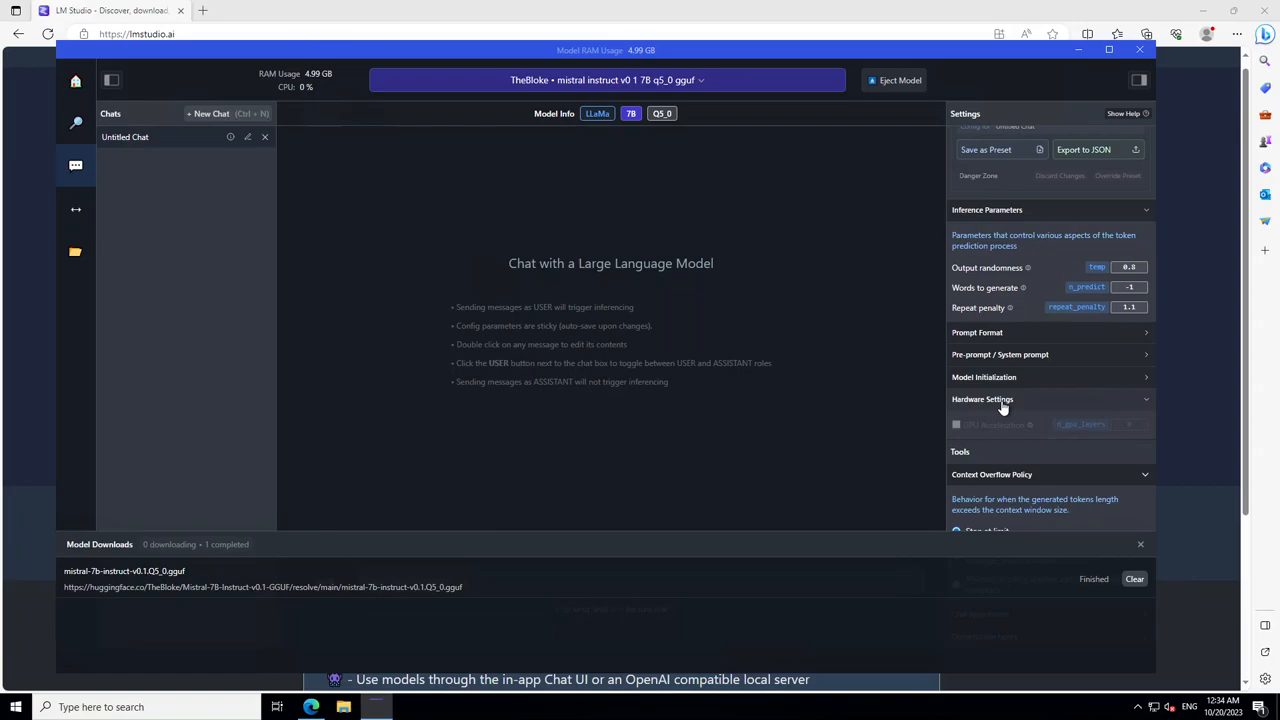
left_click(1000, 354)
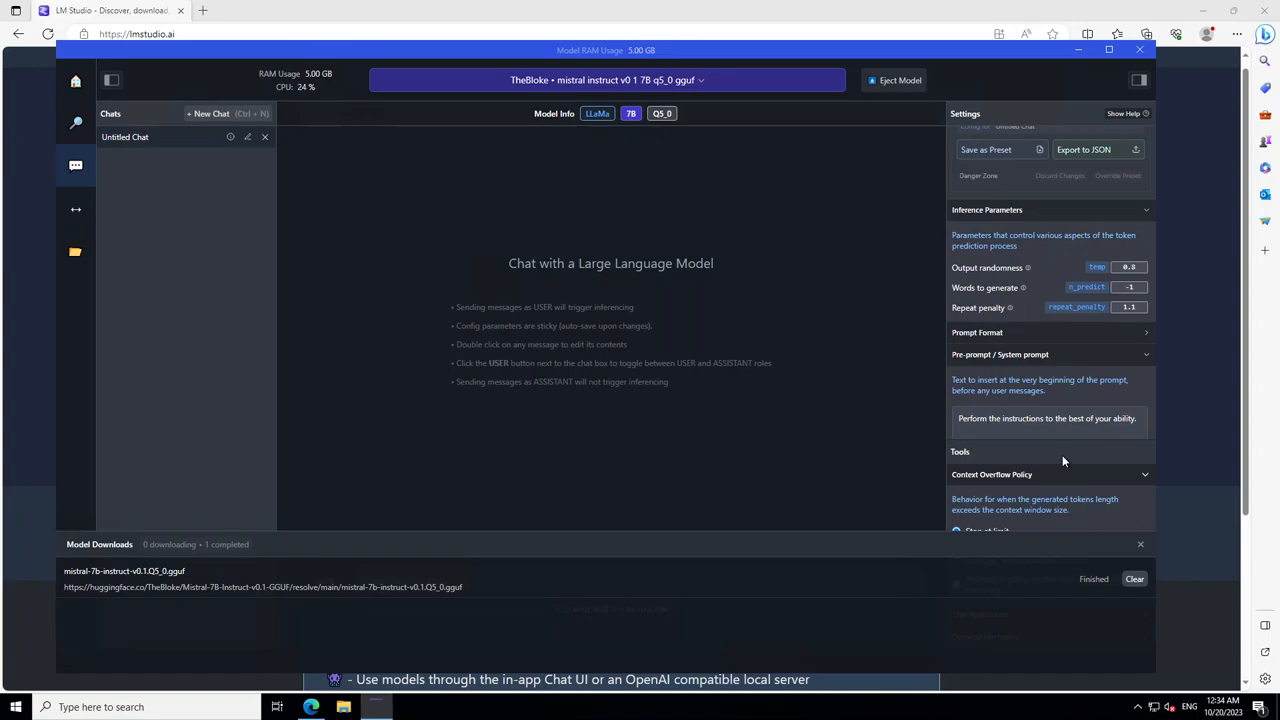
left_click(977, 332)
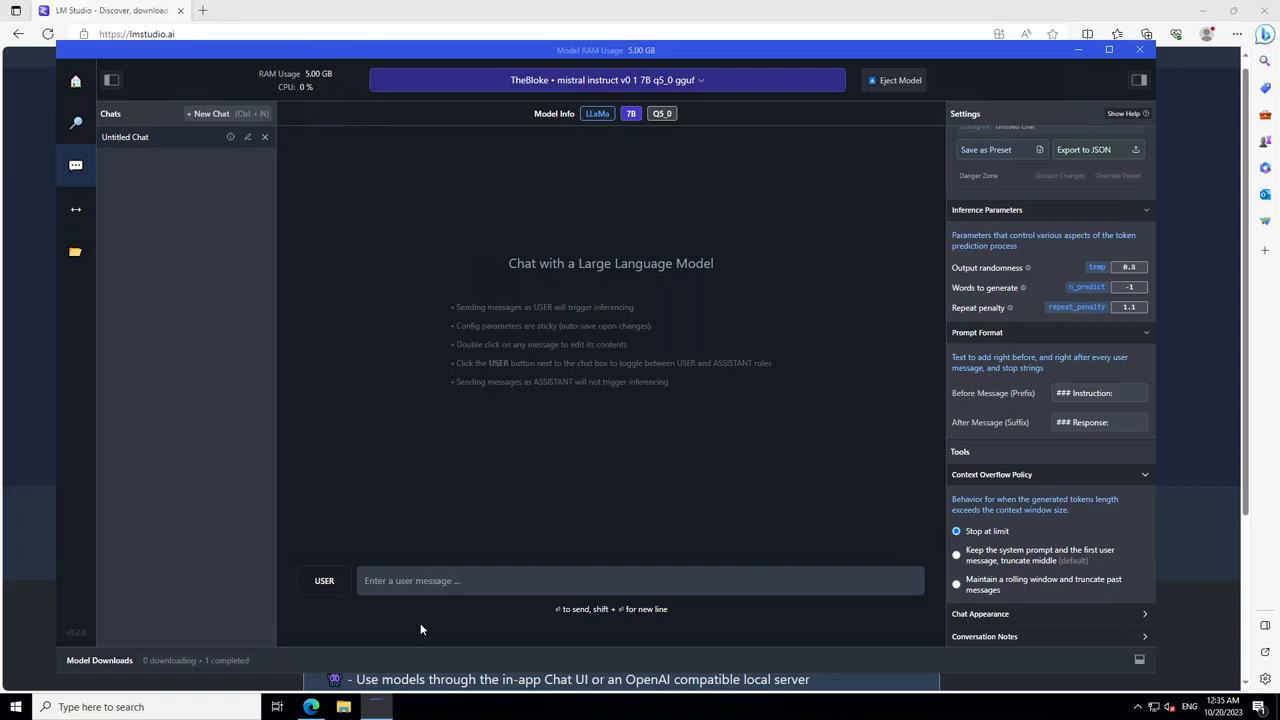
type("W")
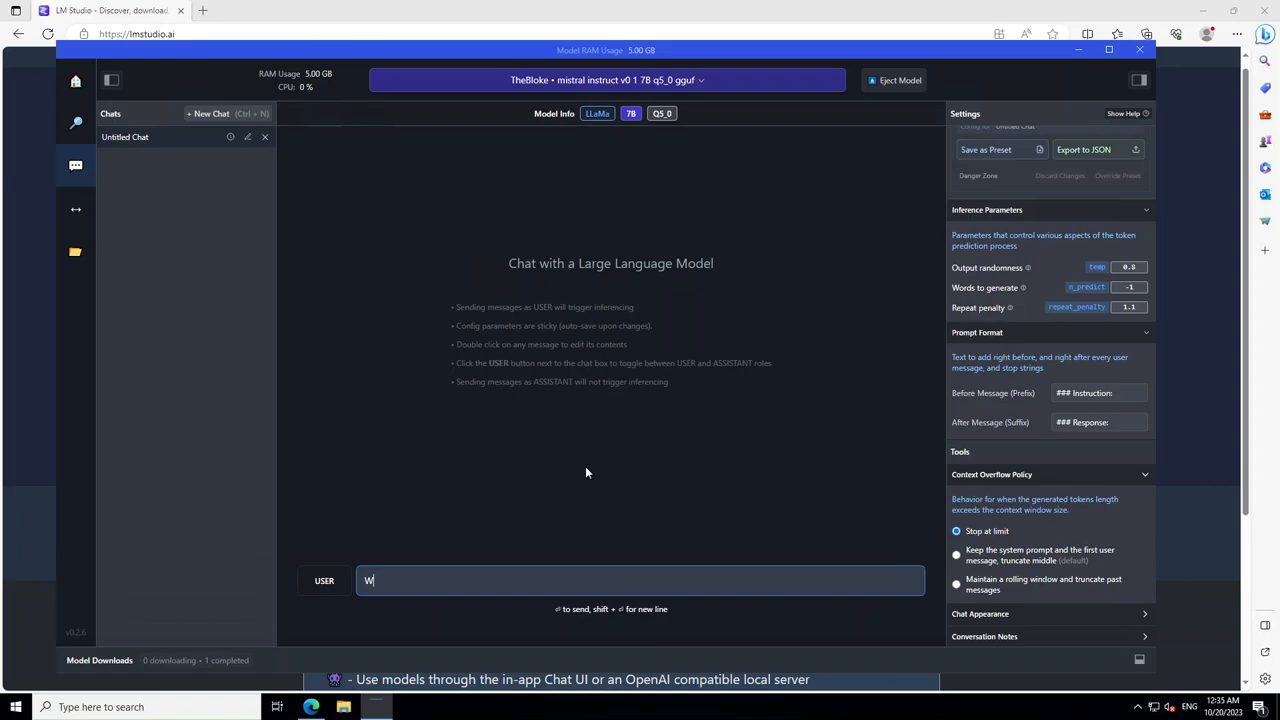
Ask 'What is the capital of Australia?' and receive Canberra as the answer
type("hat is the capital of Australia?")
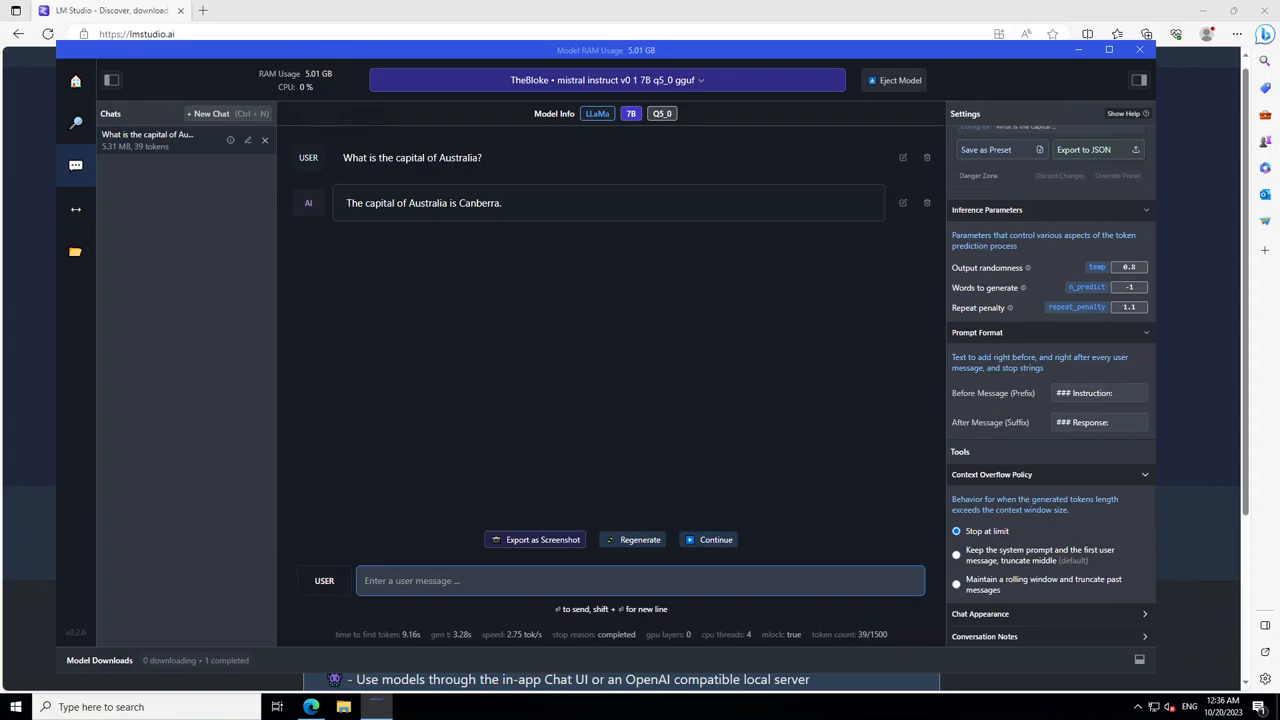
type("You are")
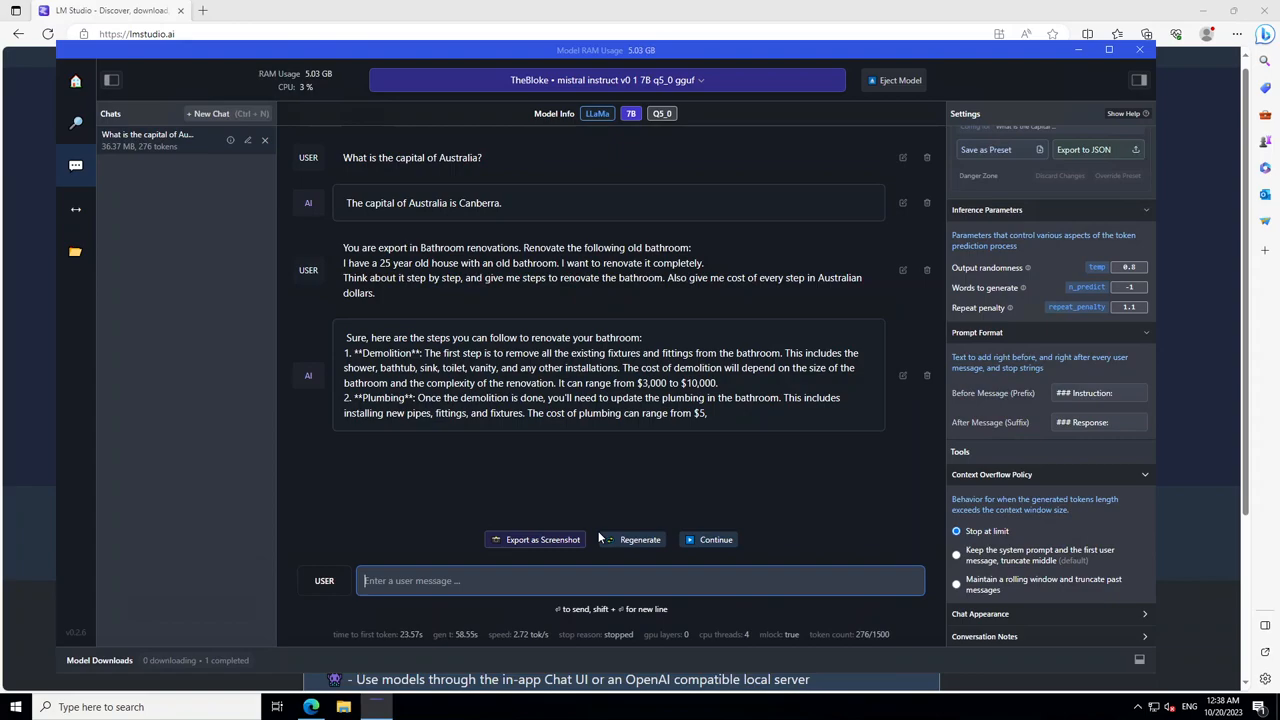
Get a step-by-step bathroom renovation plan with costs in Australian dollars
type("write a python")
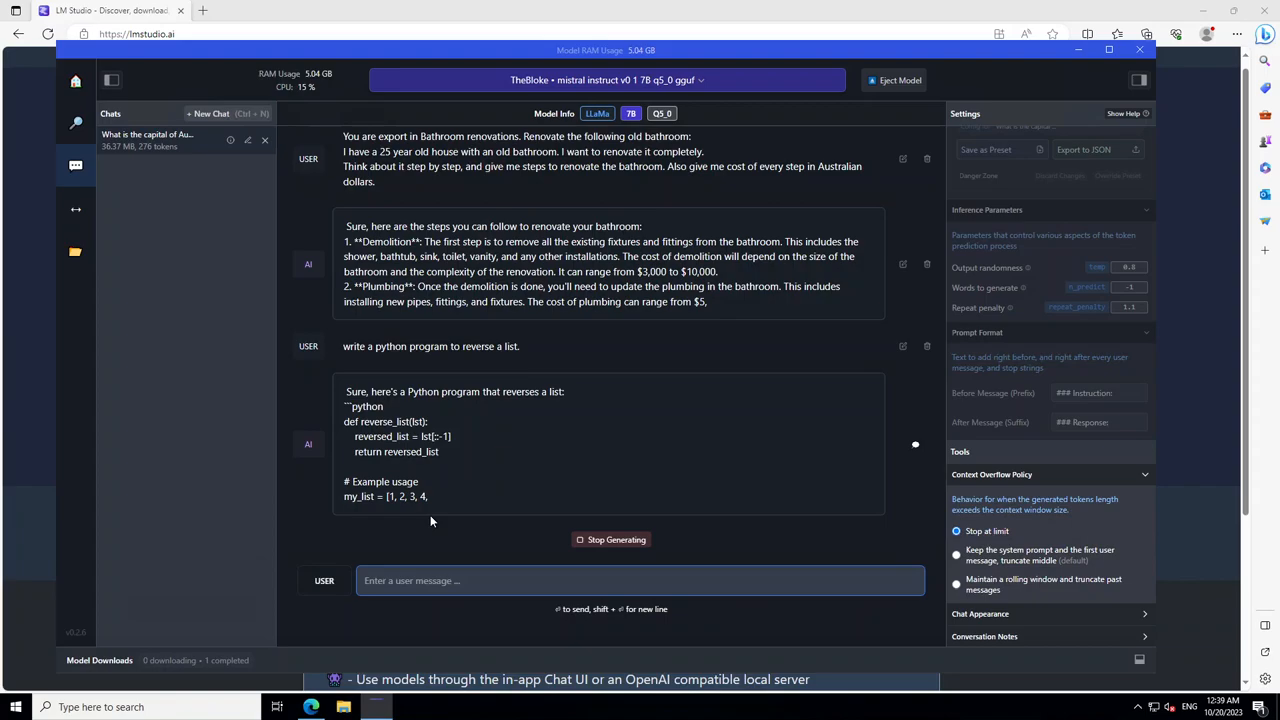
Stop the list-reversing Python reply mid-code after the example list [1, 2, 3, 4, 5]
left_click(610, 539)
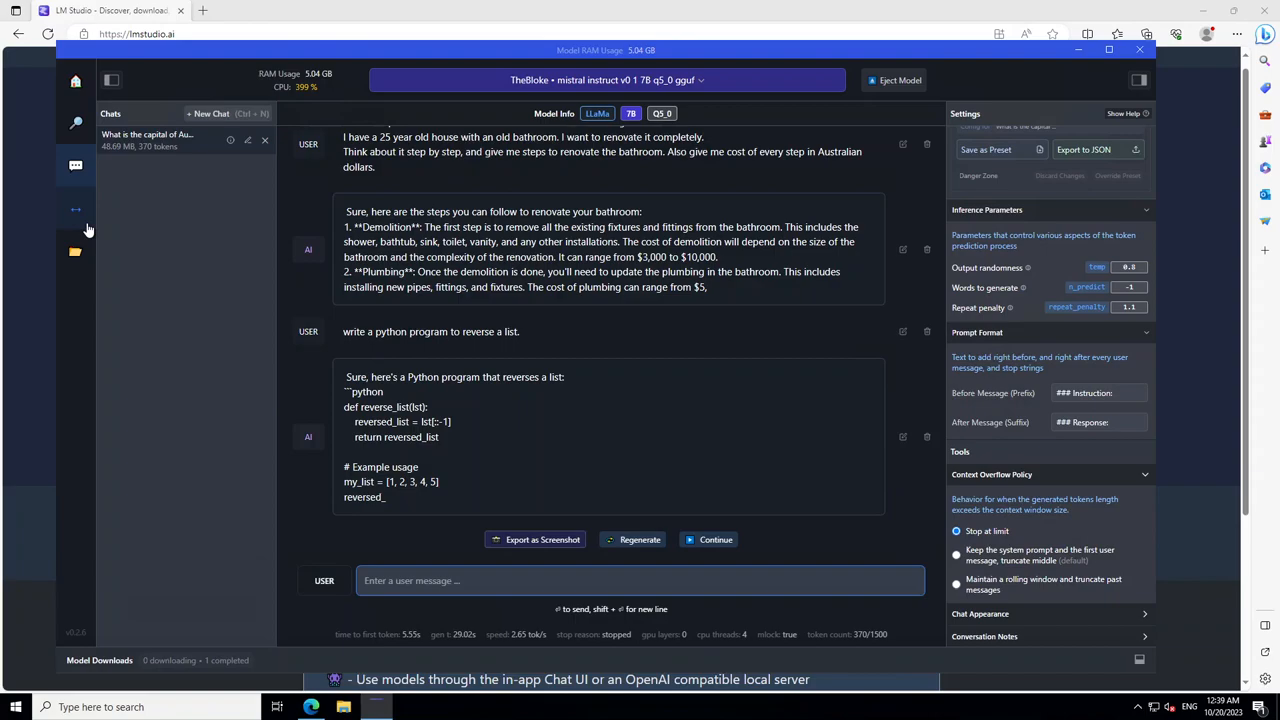
Start the local inference server on port 1234 from the Local Server page
left_click(75, 209)
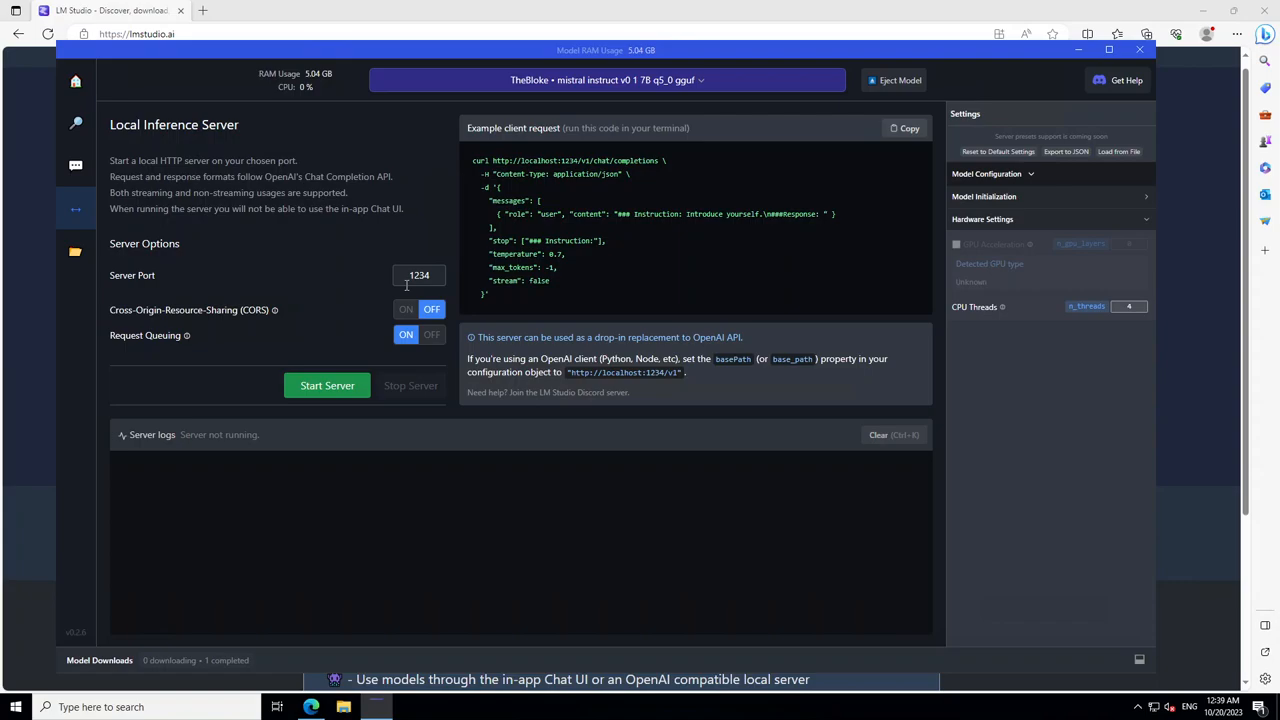
left_click(327, 385)
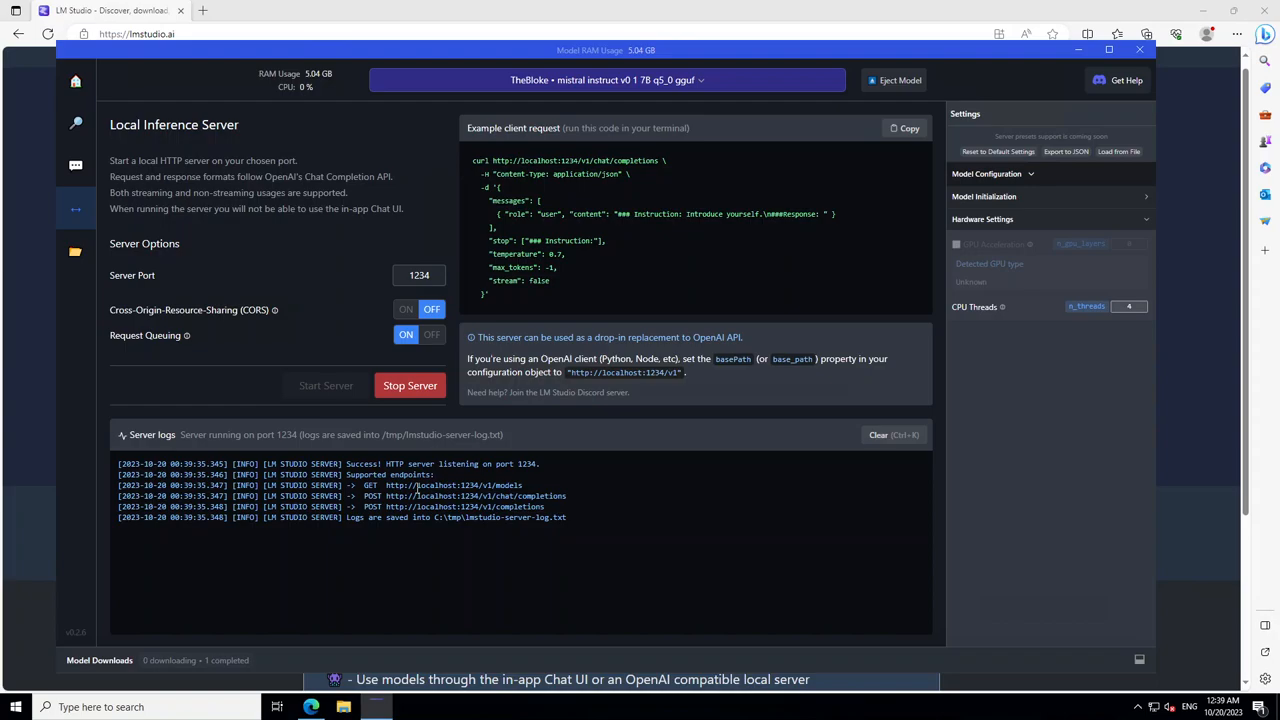
mouse_move(29, 577)
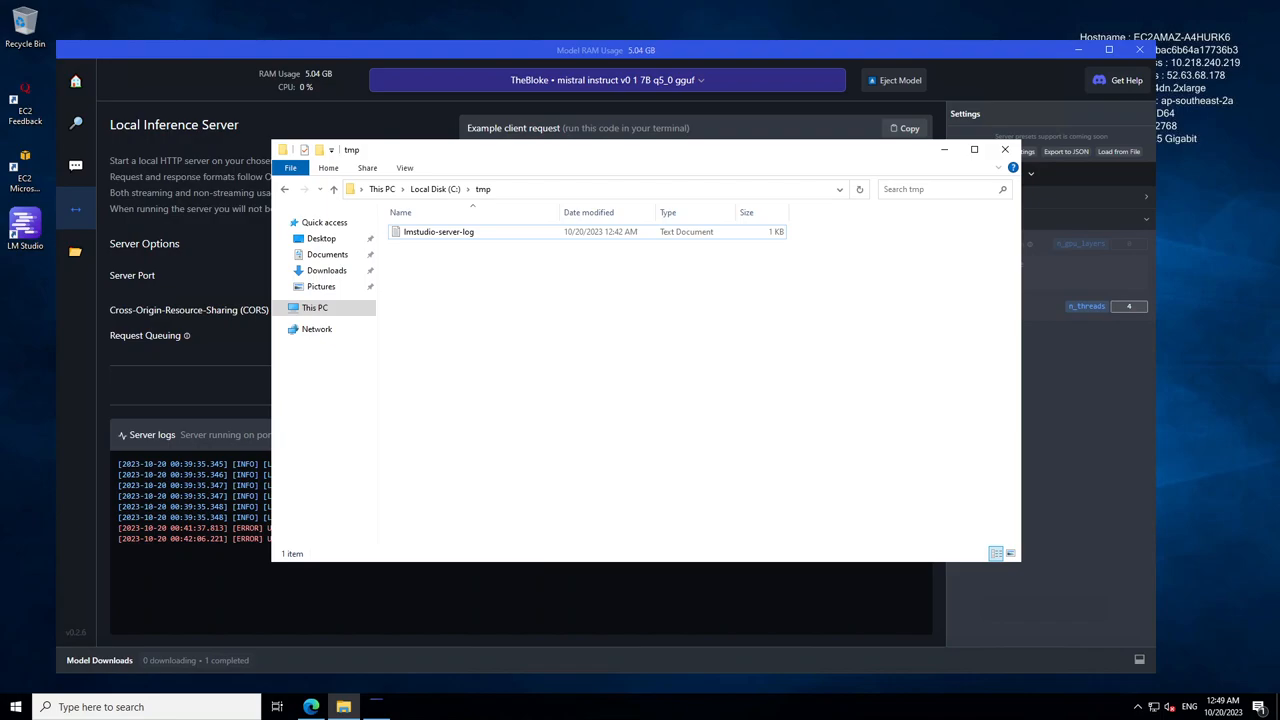
Open lmstudio-server-log from C:\tmp, then close the tmp folder window
double_click(438, 231)
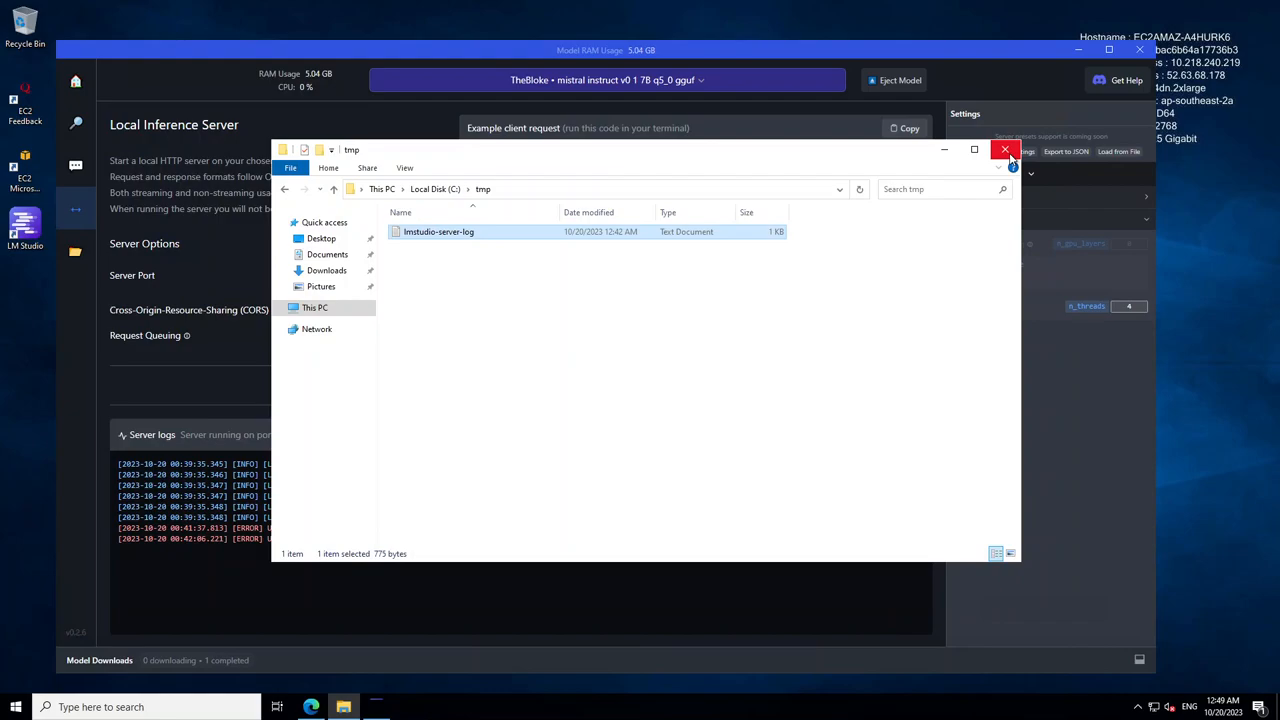
left_click(1005, 149)
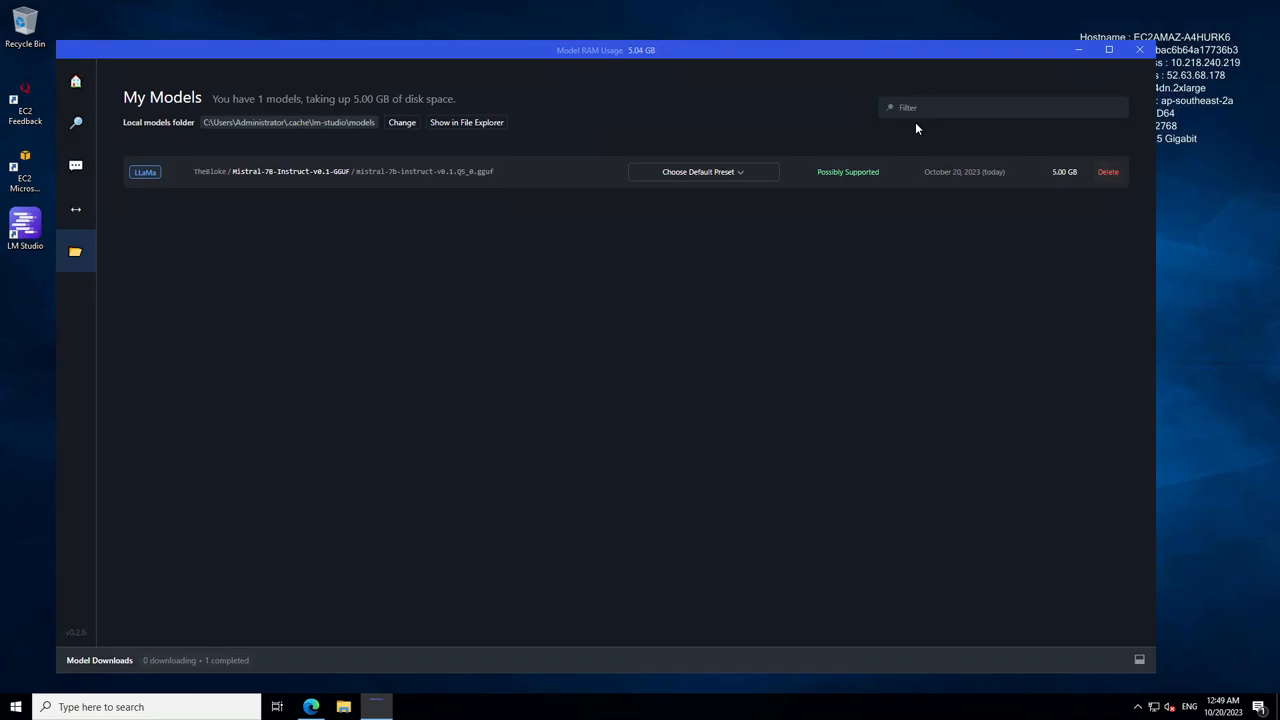
mouse_move(241, 361)
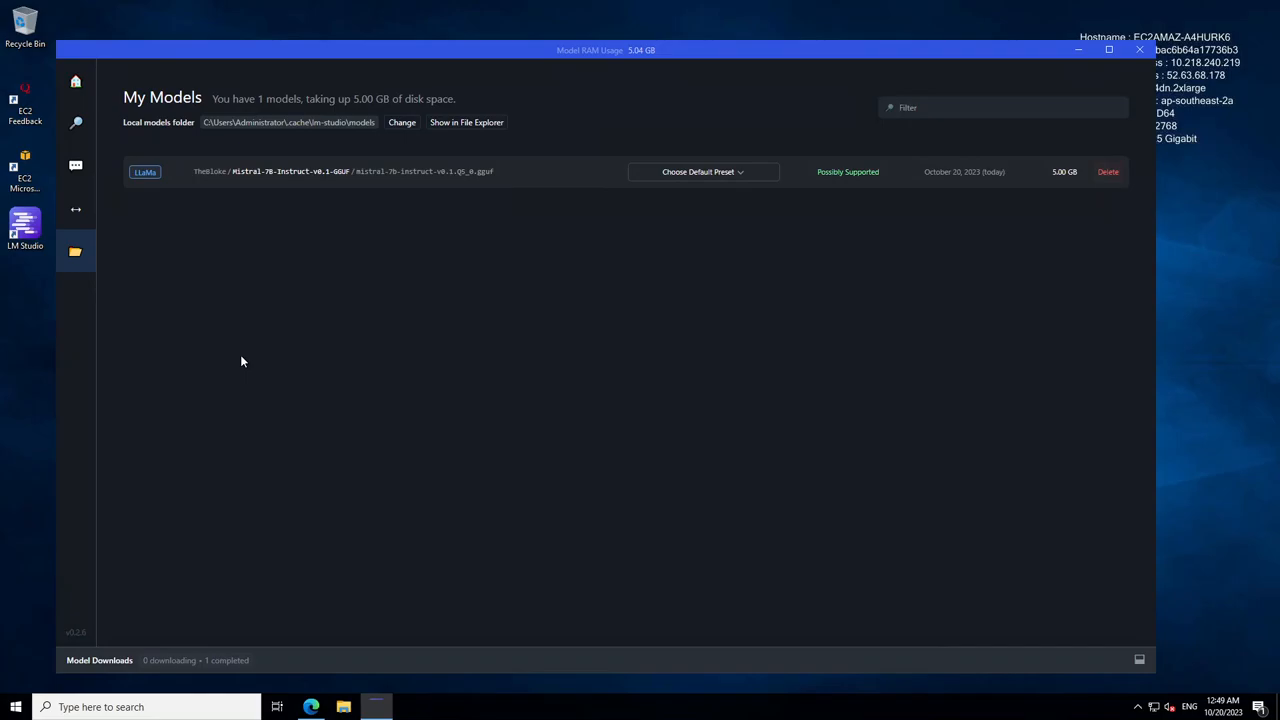
Return LM Studio to the home screen showing Mistral 7B Instruct v0.1
left_click(76, 121)
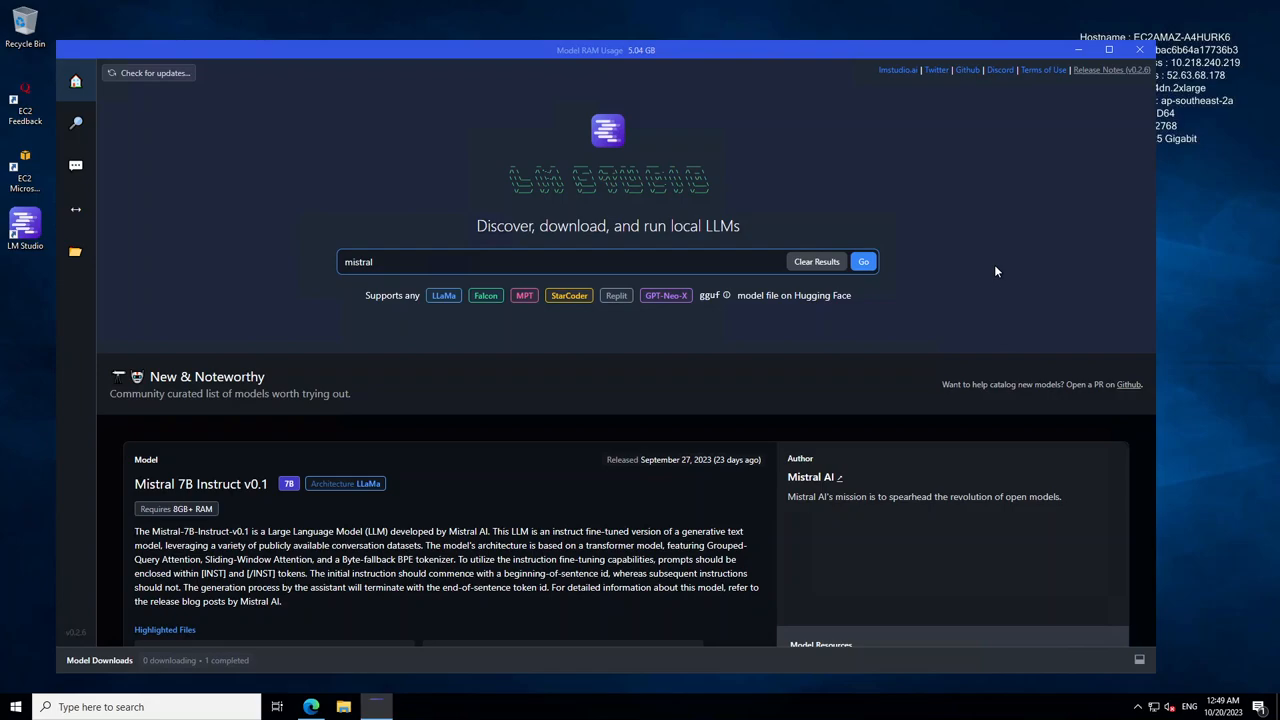
mouse_move(898, 381)
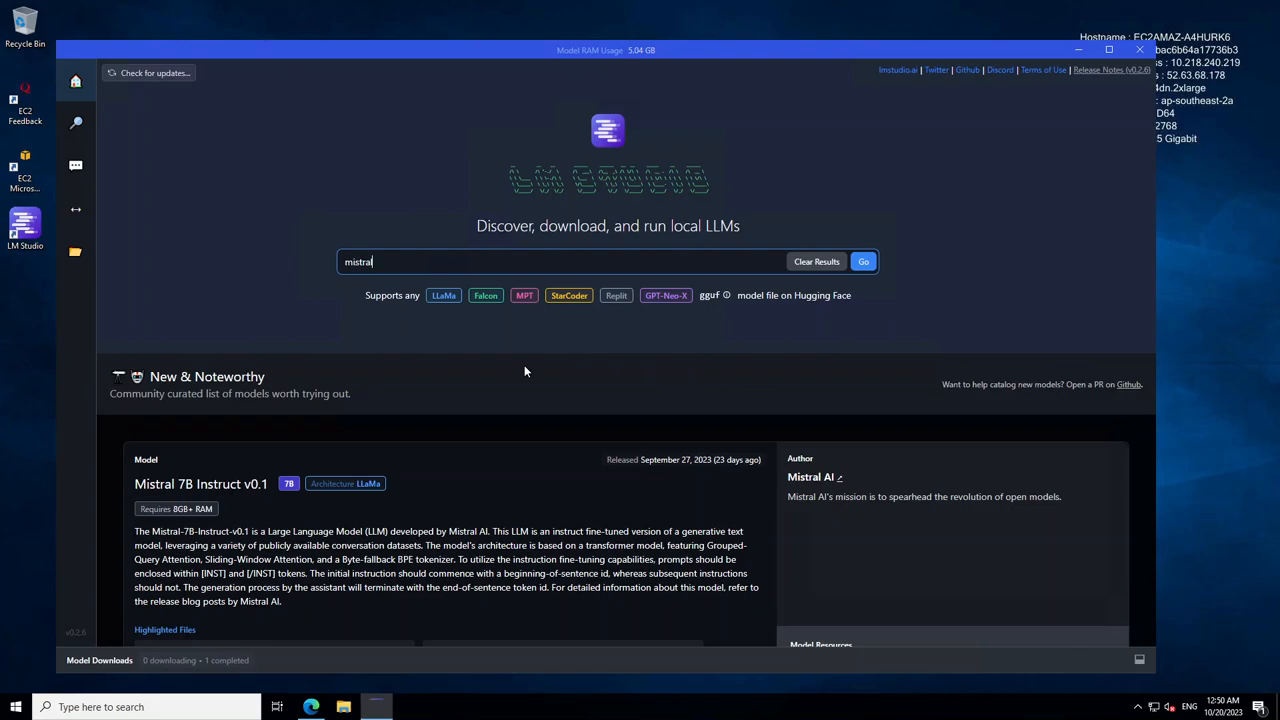
mouse_move(620, 318)
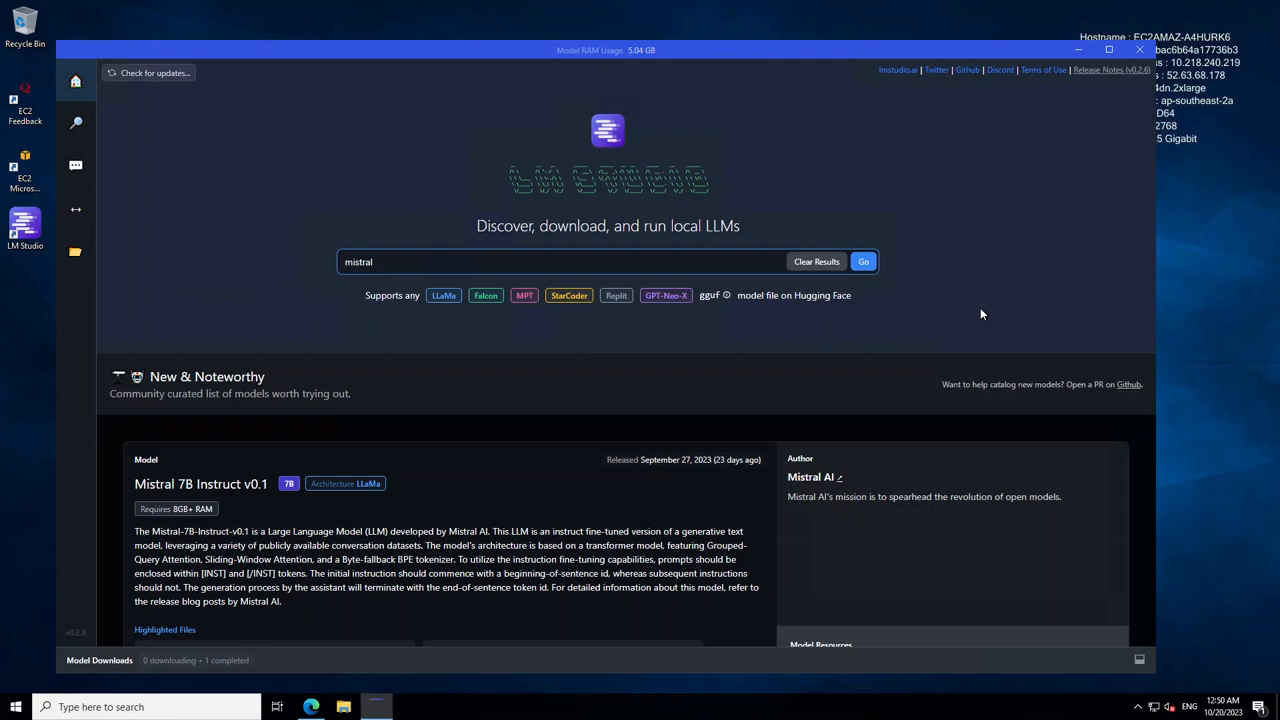
mouse_move(153, 72)
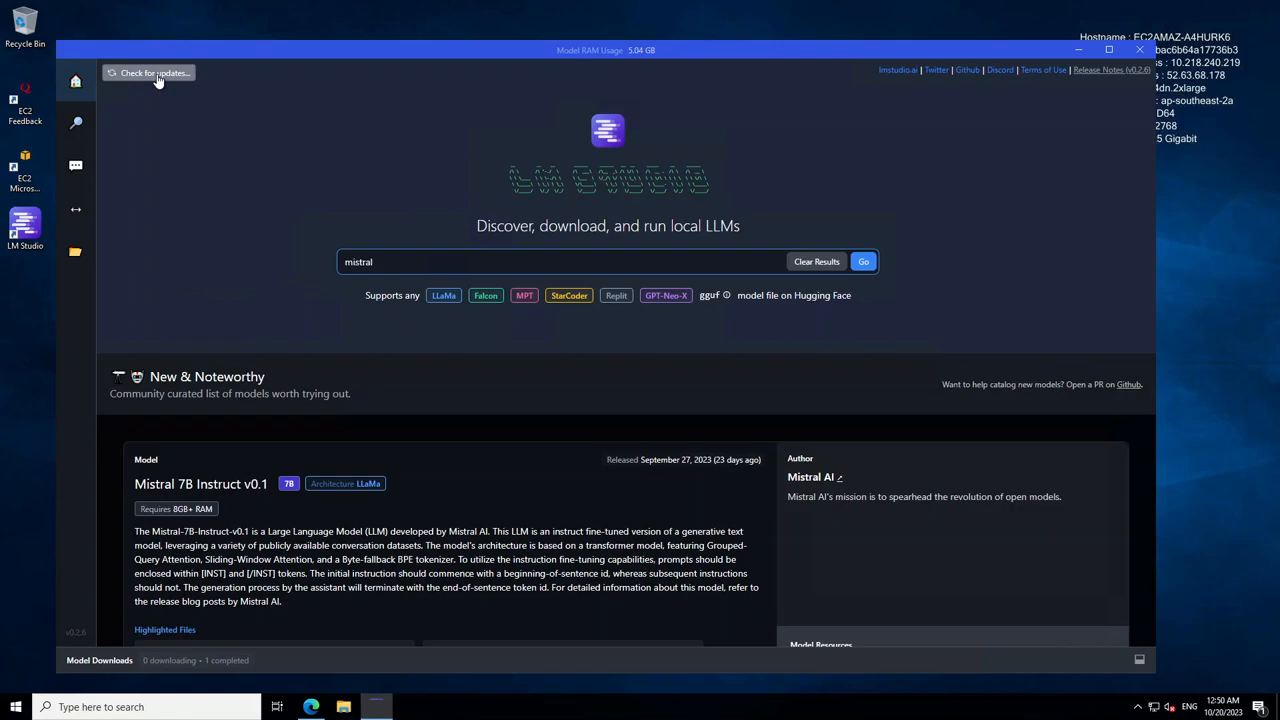